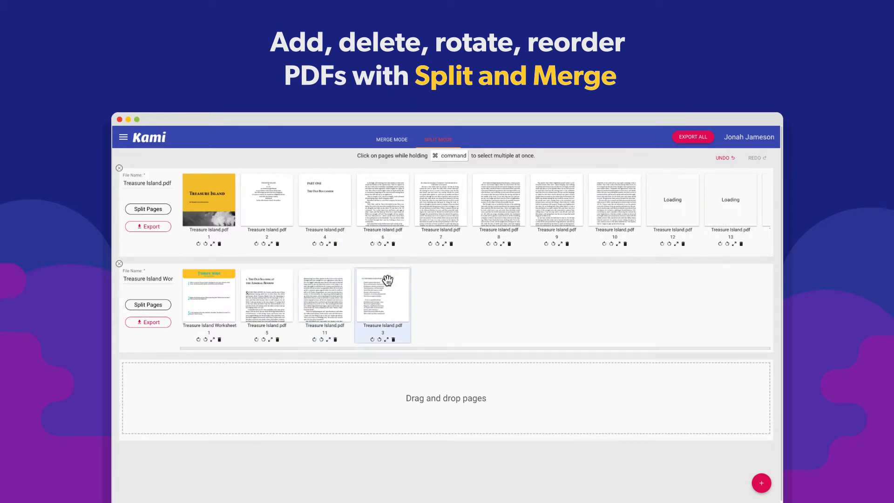
mouse_move(508, 312)
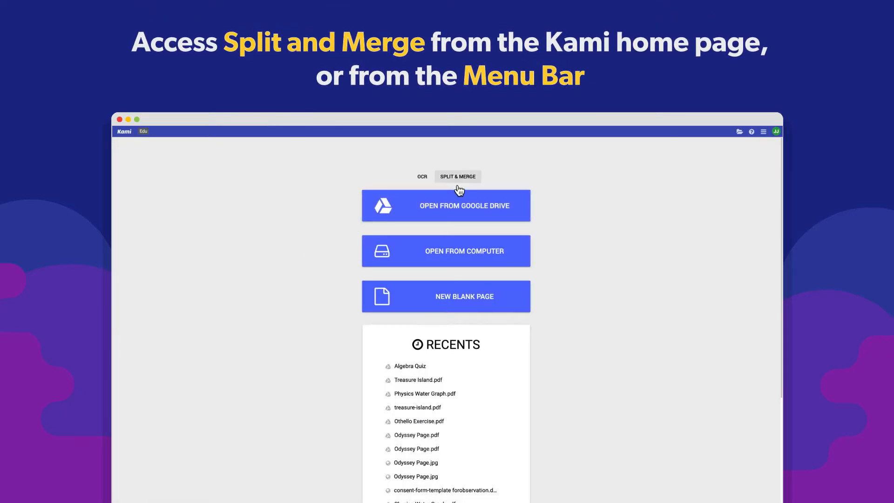
Step: Launch the Split and Merge tool from the document's options list
left_click(416, 380)
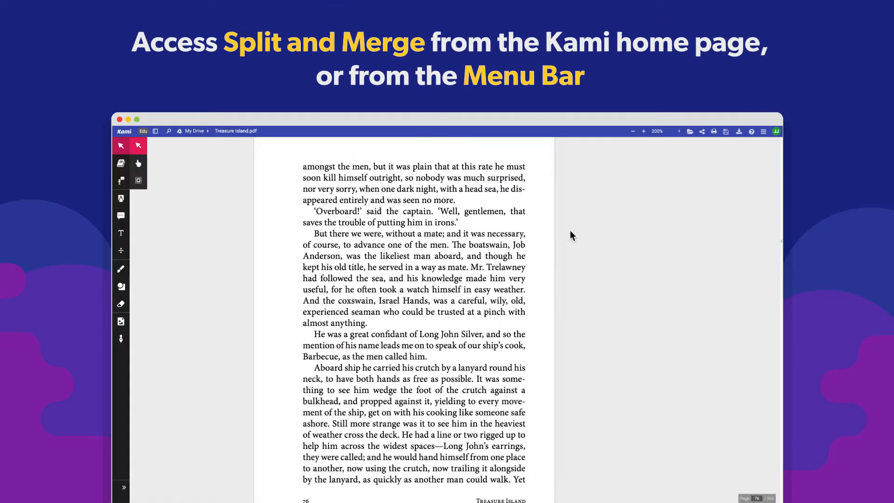
left_click(762, 131)
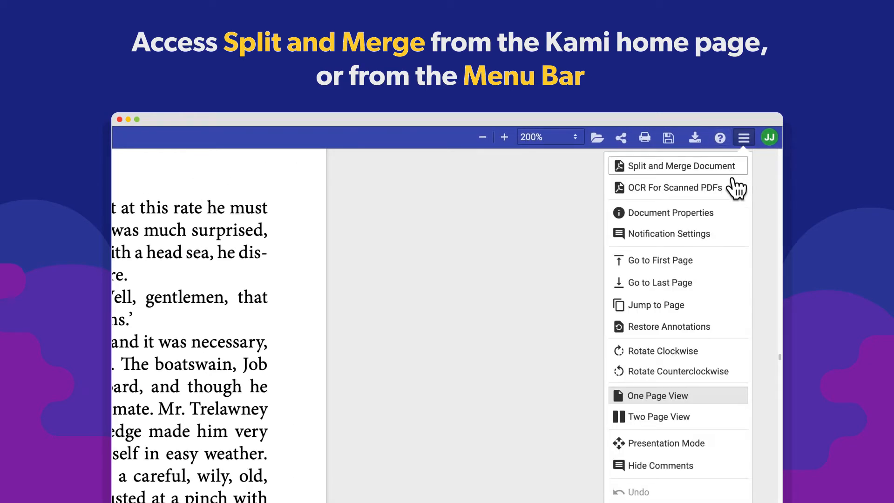
left_click(678, 166)
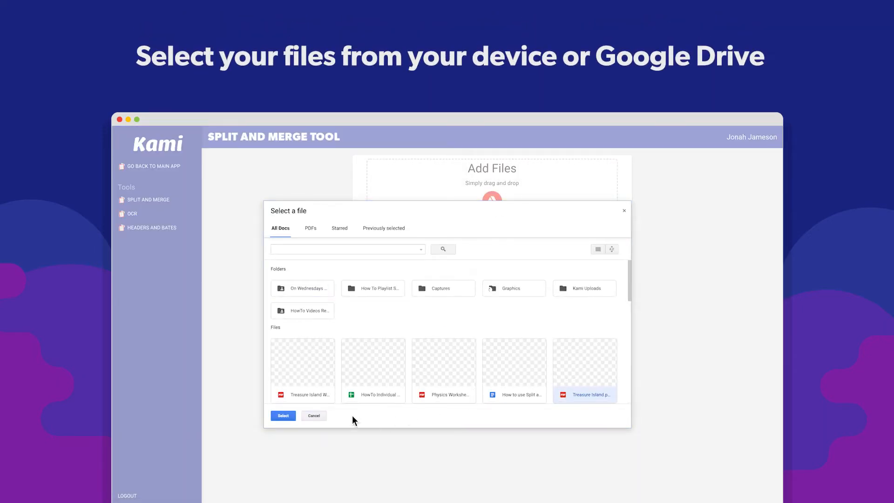
Step: Load Treasure Island.pdf from the computer into the split and merge workspace
left_click(283, 415)
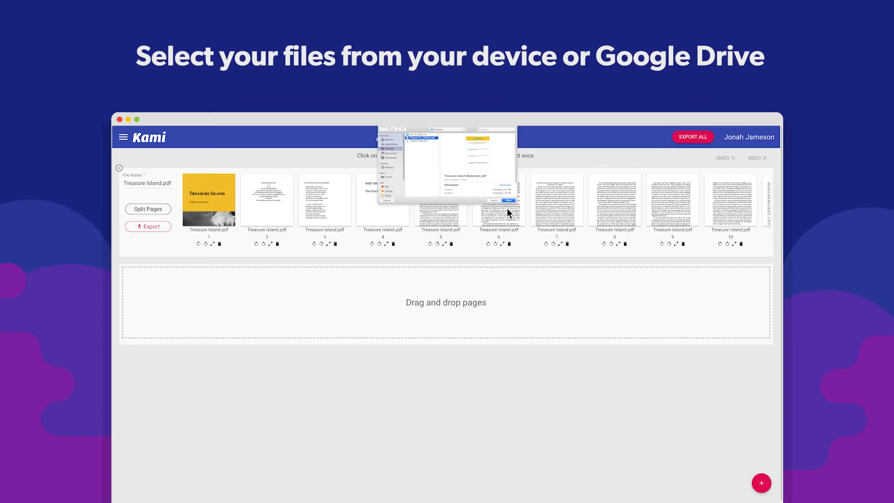
left_click(506, 200)
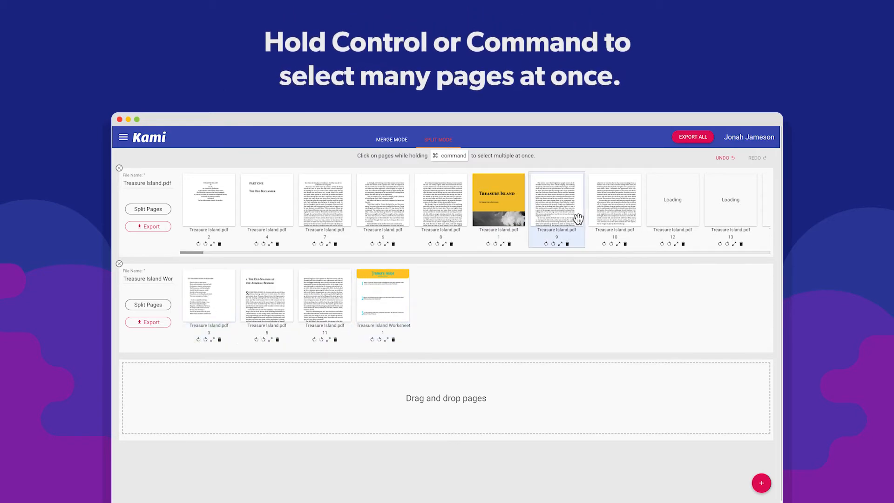
mouse_move(436, 222)
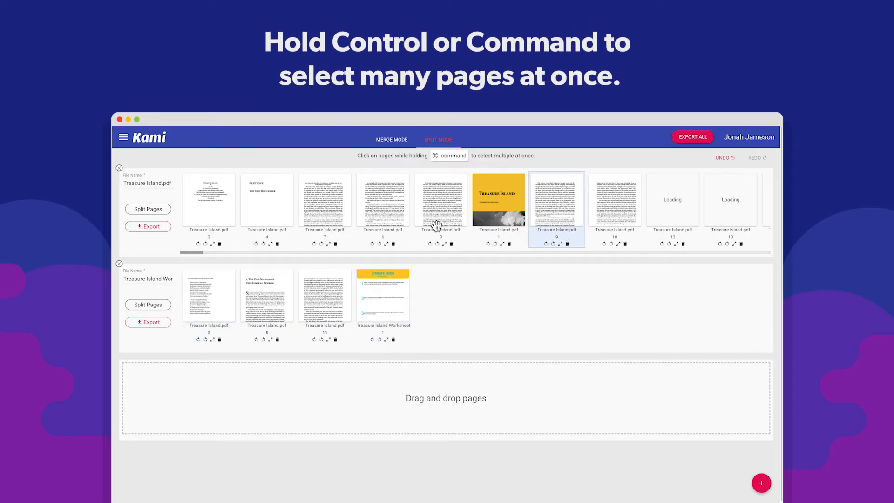
Step: Extend the page selection for the worksheet, then start adding another file from the computer
left_click(383, 199)
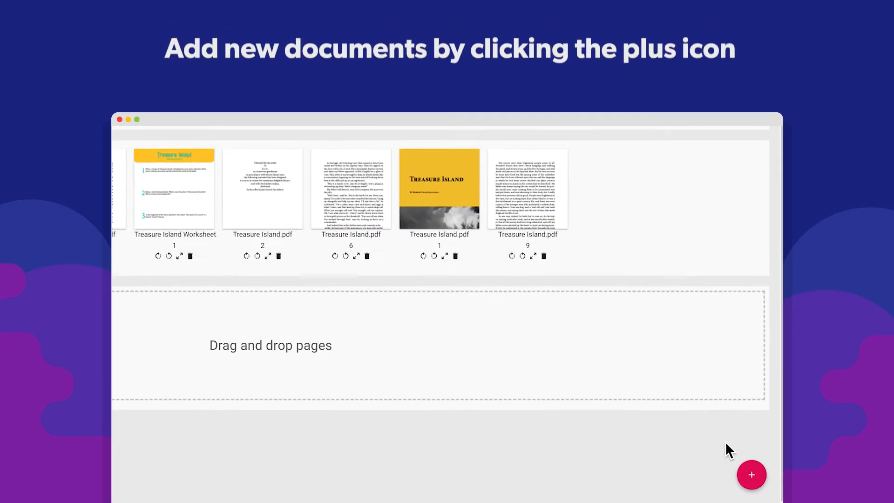
left_click(751, 474)
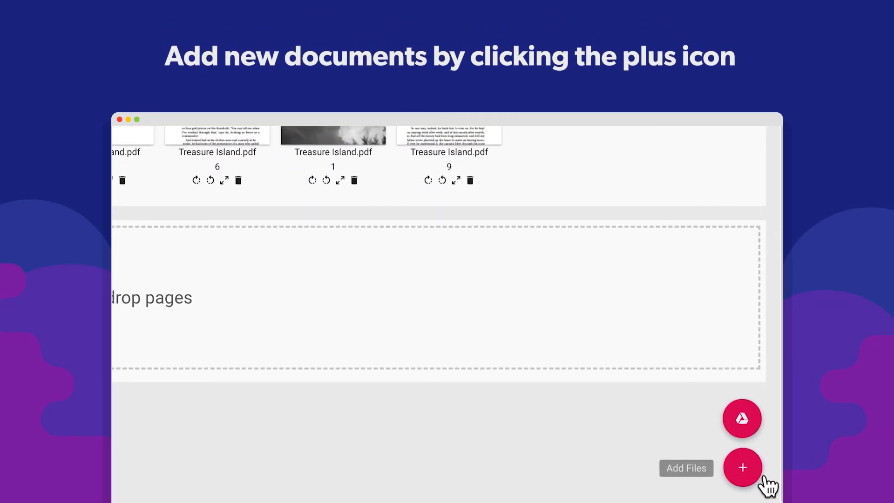
left_click(742, 466)
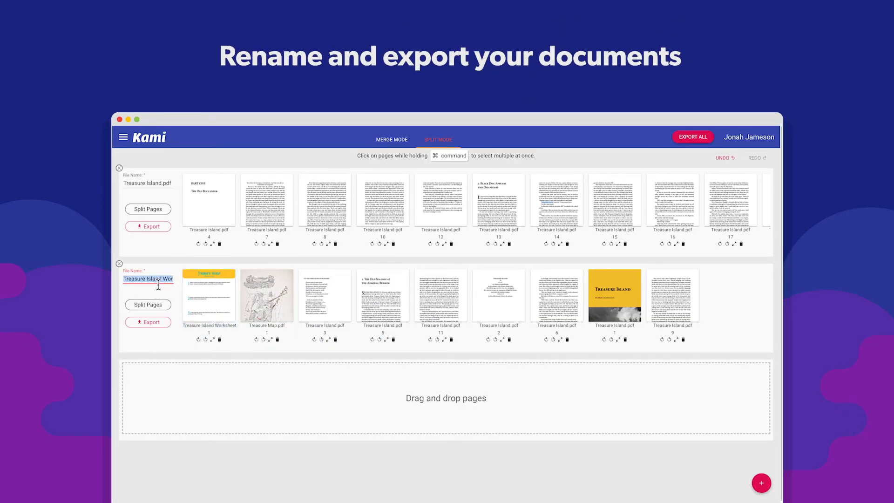
Step: Prefix the second document's file name with 'Worksheet'
type("Worksheet")
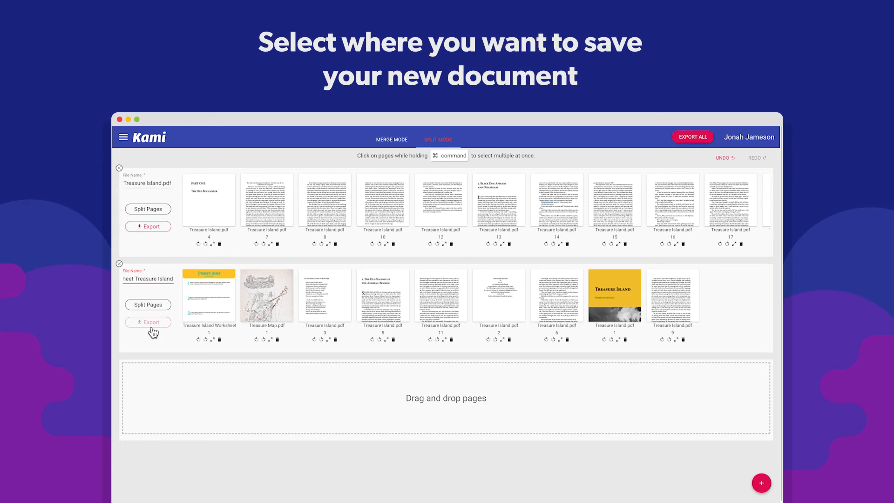
Step: Export the renamed worksheet document, bringing up the Save To destination choices
left_click(148, 322)
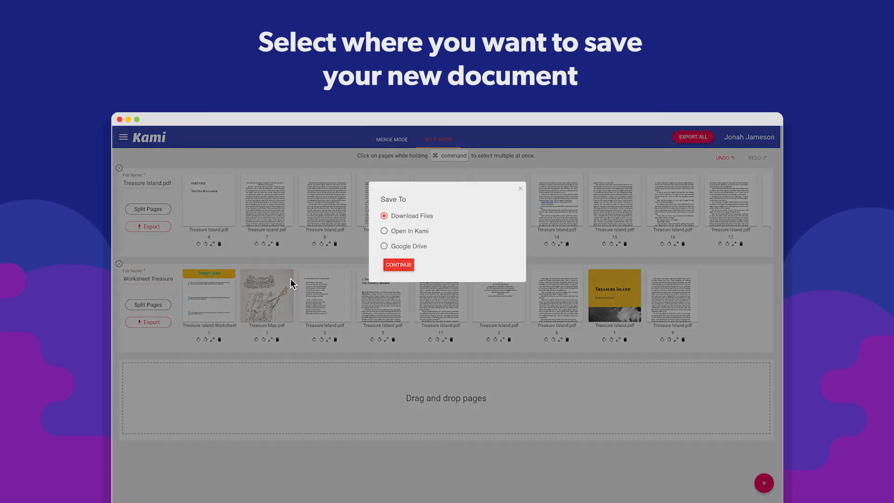
mouse_move(478, 257)
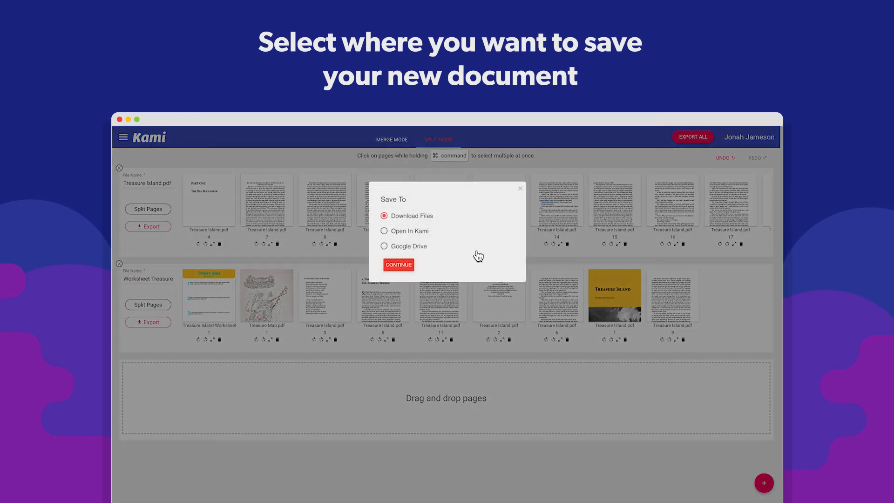
mouse_move(408, 274)
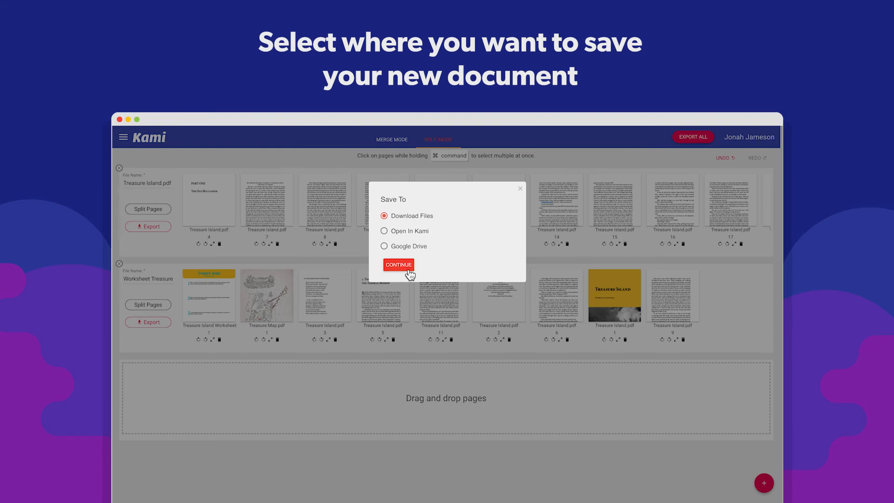